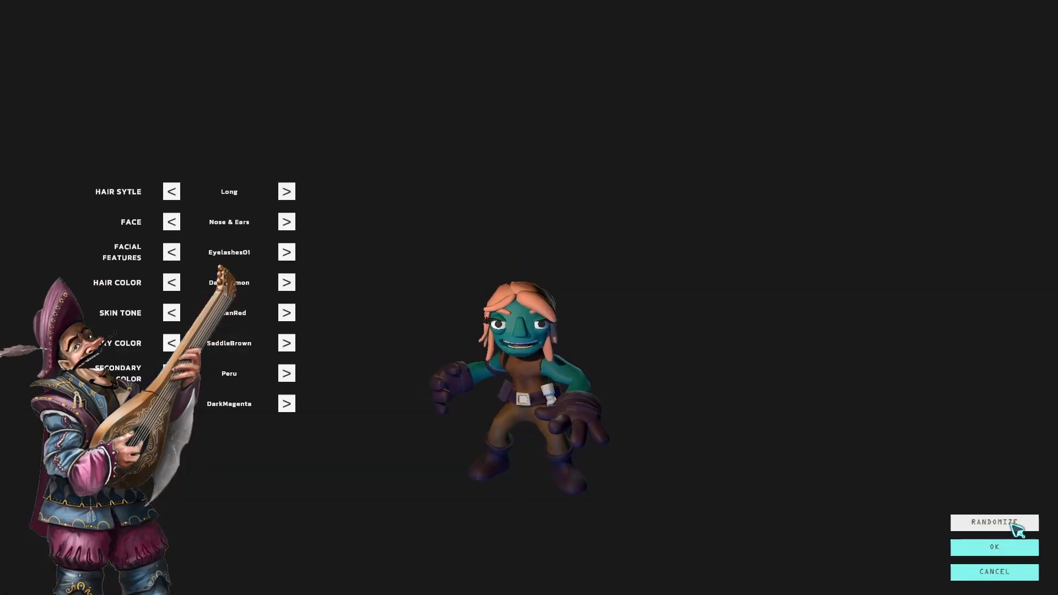
- Randomize the Claymore character's hairstyle, face and colours with RANDOMIZE
{"action": "left_click", "coordinate": [993, 547]}
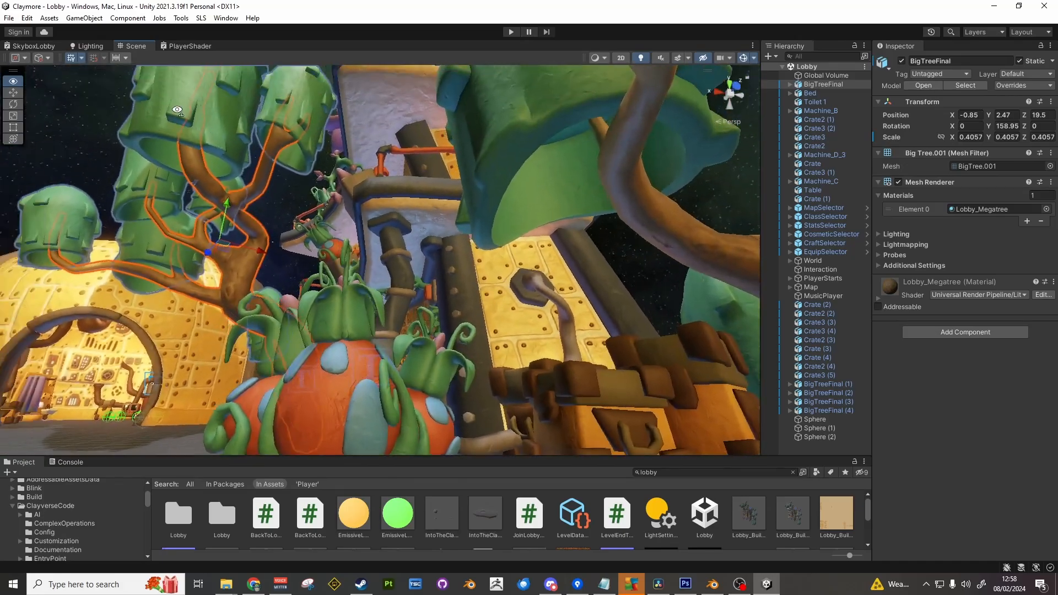
{"action": "left_click", "coordinate": [511, 32]}
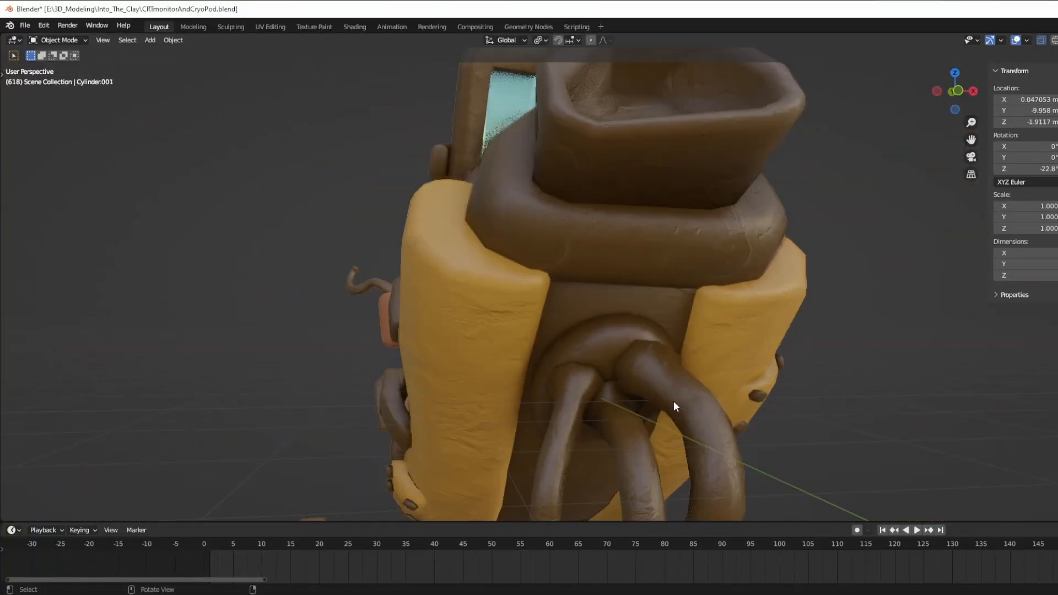
{"action": "left_click_drag", "start_coordinate": [675, 405], "coordinate": [624, 382]}
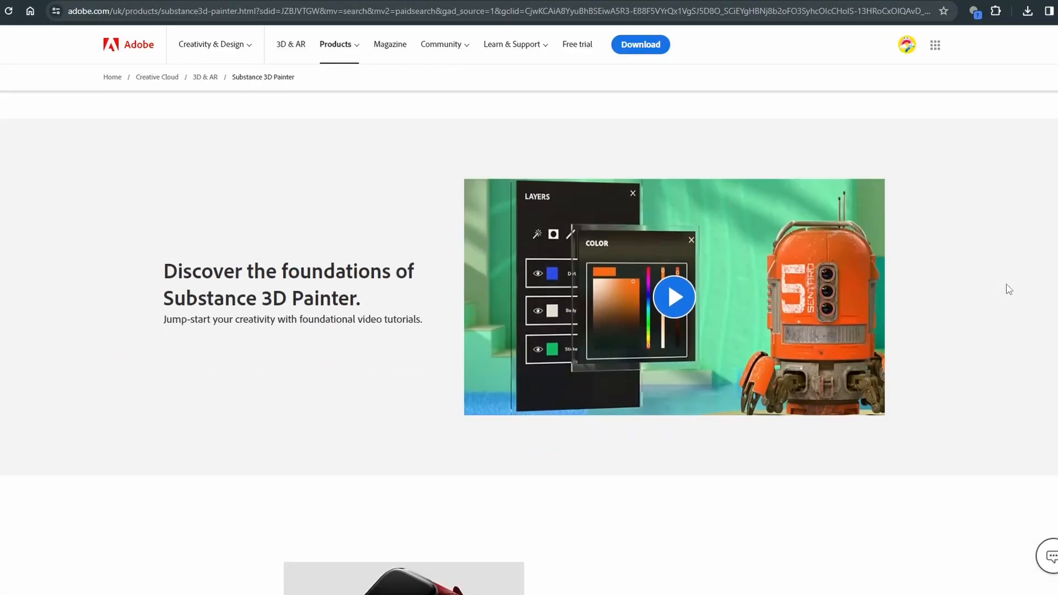
{"action": "scroll", "scroll_direction": "down", "scroll_amount": 3}
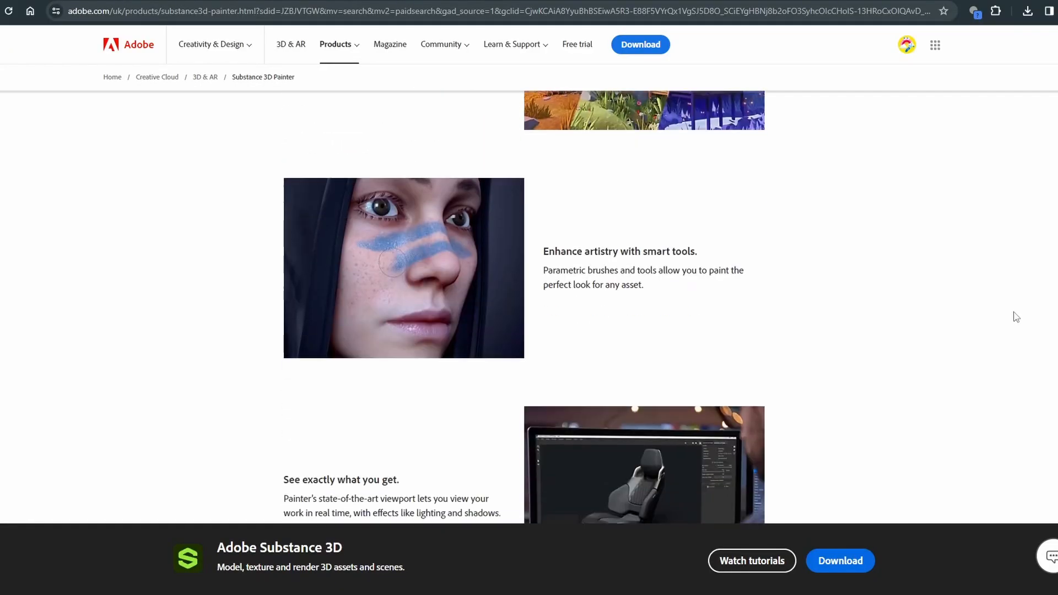
{"action": "scroll", "scroll_direction": "down", "scroll_amount": 3}
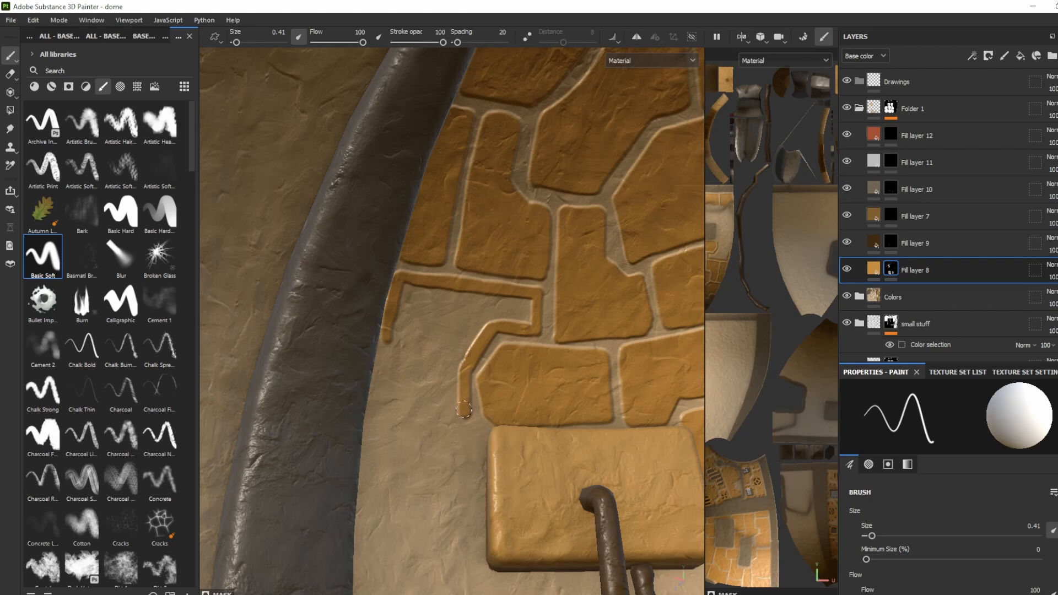
- Paint new clay-toned brick tiles into the dome wall's gaps on Fill layer 8's mask
{"action": "left_click_drag", "start_coordinate": [464, 410], "coordinate": [379, 386]}
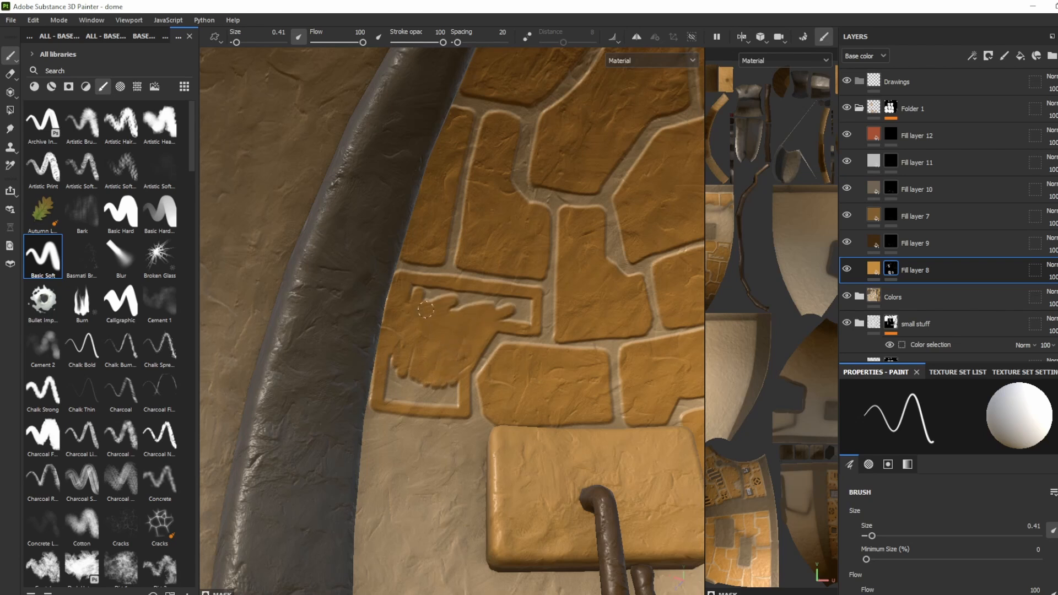
{"action": "left_click_drag", "start_coordinate": [425, 309], "coordinate": [524, 300]}
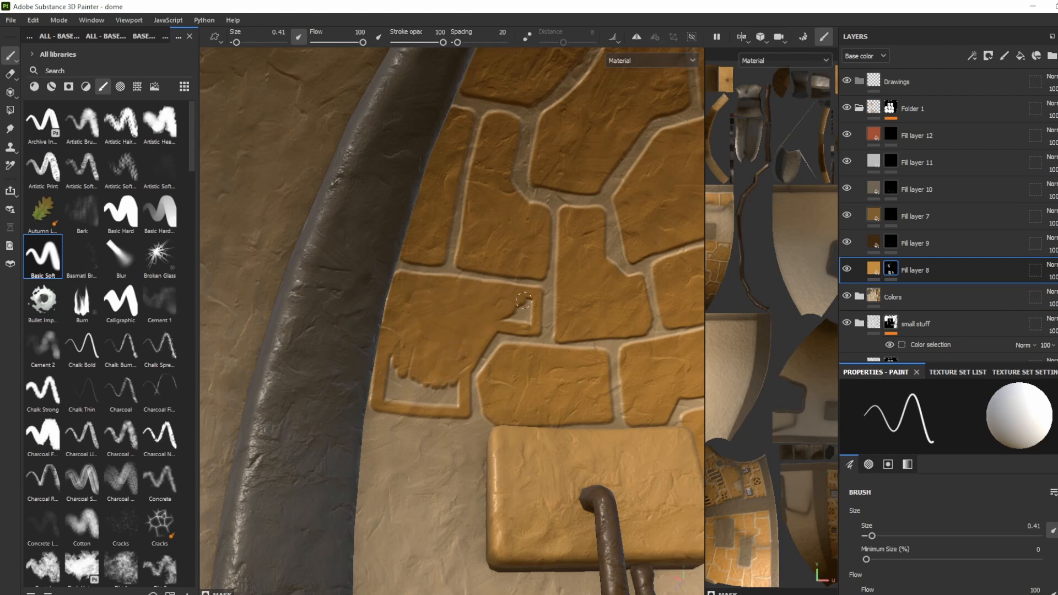
{"action": "mouse_move", "coordinate": [494, 341]}
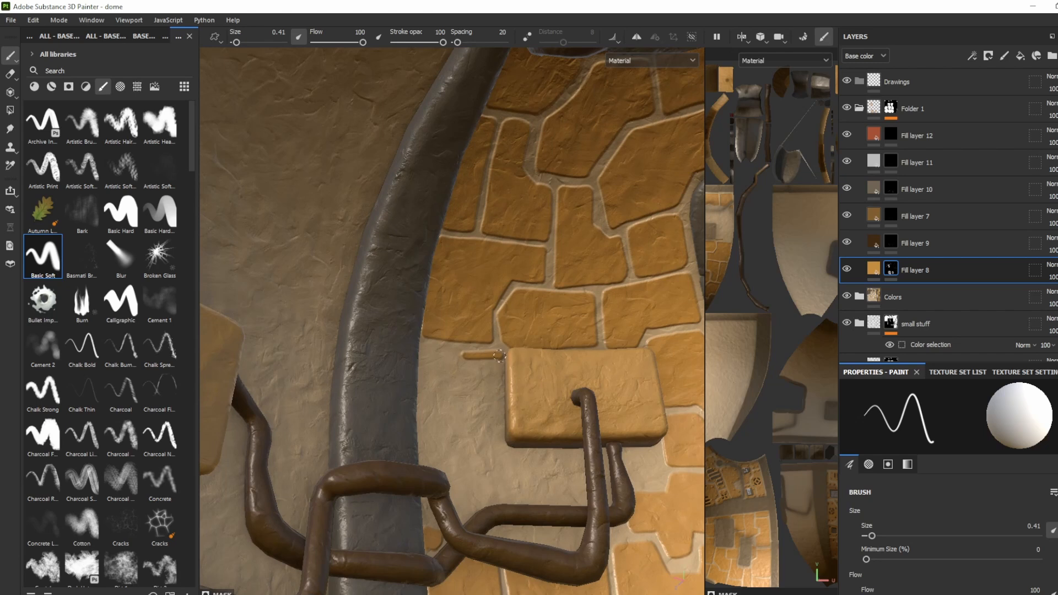
{"action": "mouse_move", "coordinate": [431, 351]}
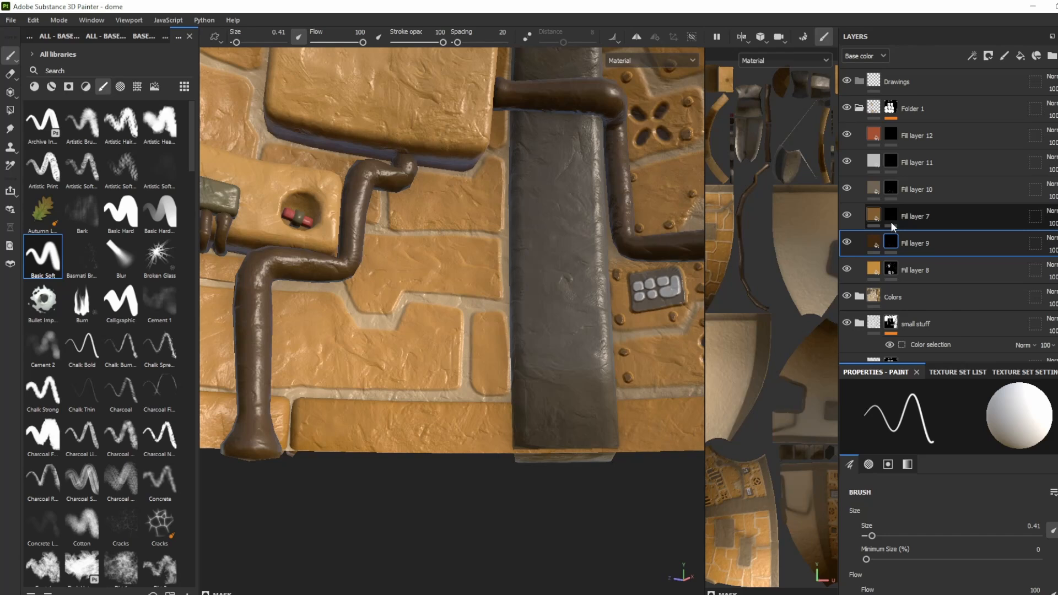
- On the dark brown Fill layer 9, paint vent slots onto the dome's bricks
{"action": "left_click", "coordinate": [915, 216]}
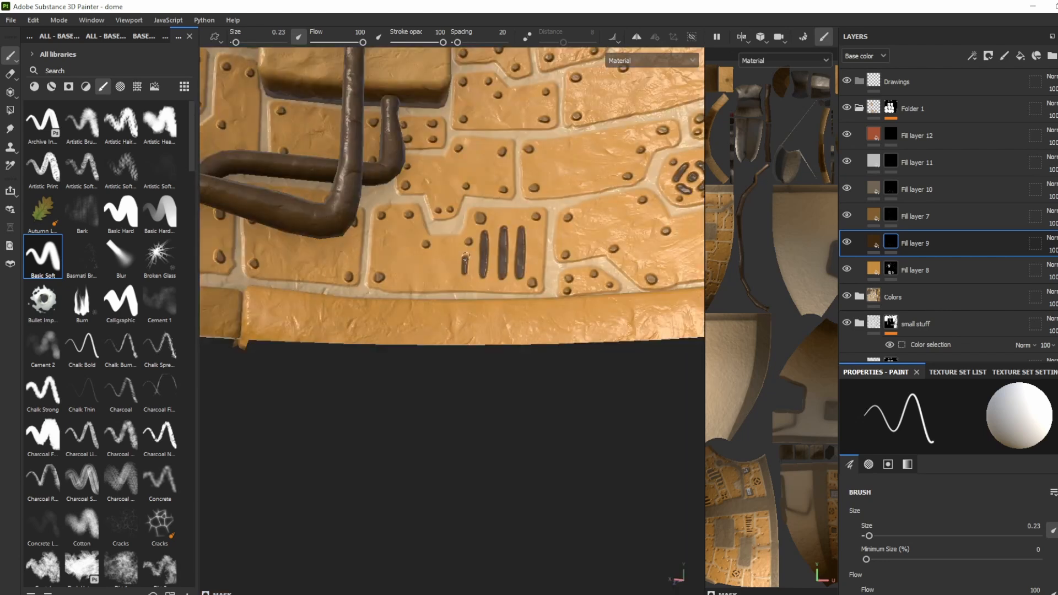
{"action": "left_click_drag", "start_coordinate": [445, 263], "coordinate": [529, 162]}
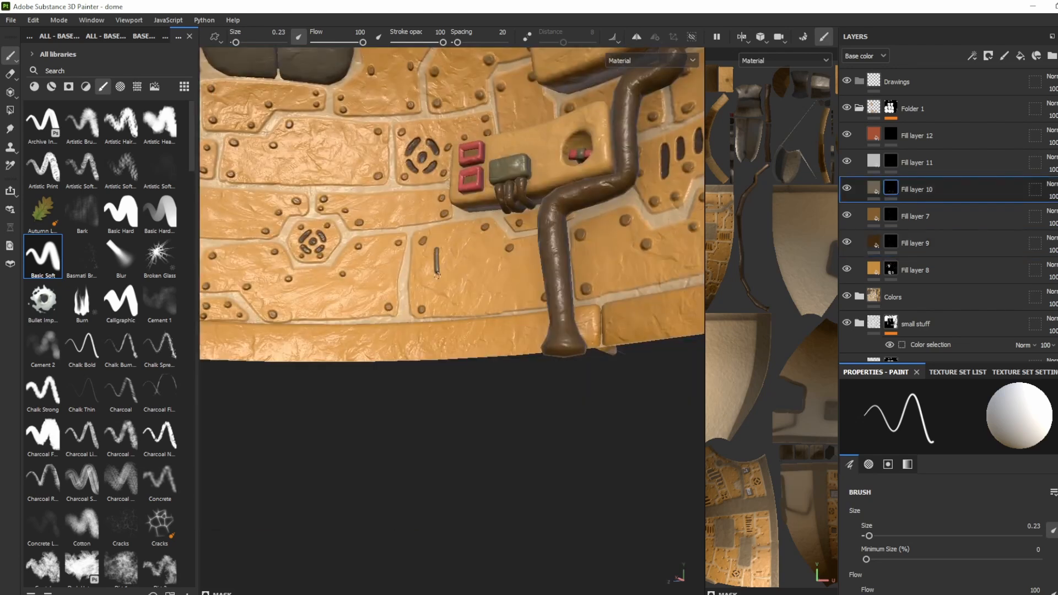
- Paint a small grey slot onto the dome bricks on Fill layer 10's mask
{"action": "left_click_drag", "start_coordinate": [436, 250], "coordinate": [483, 297]}
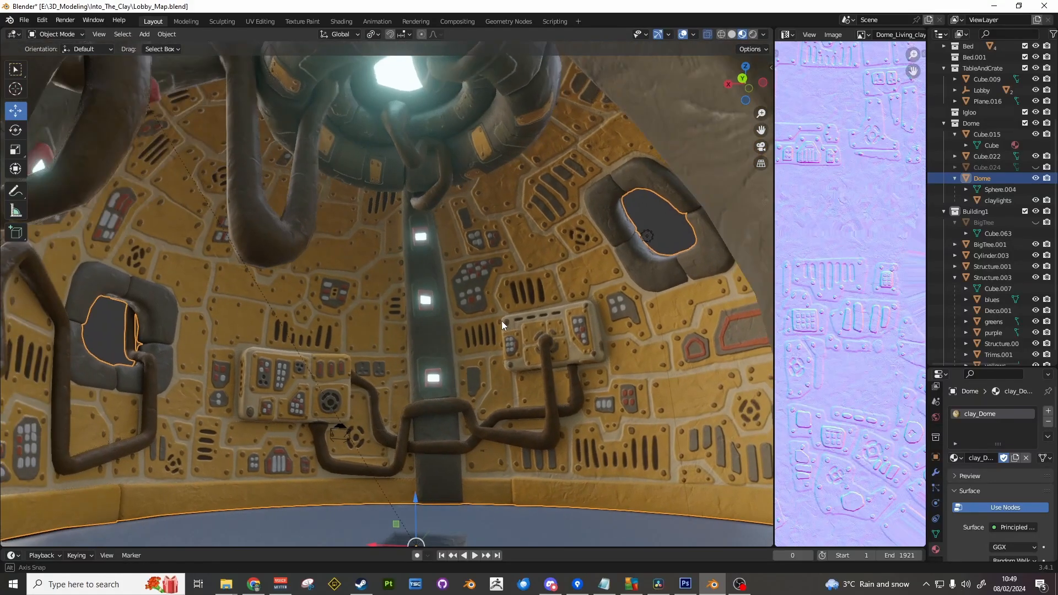
{"action": "left_click_drag", "start_coordinate": [503, 325], "coordinate": [543, 328]}
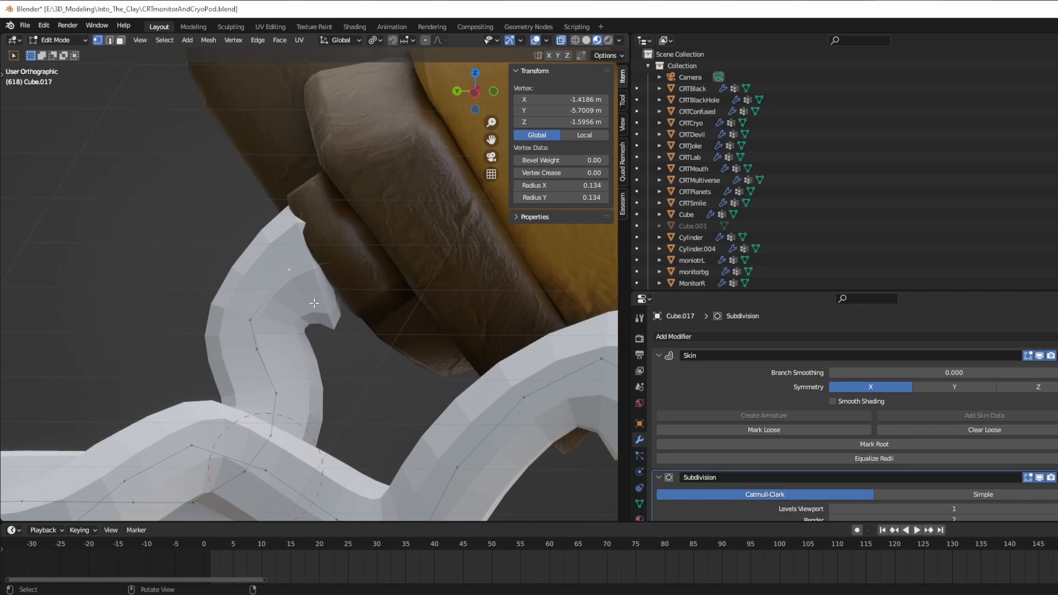
- Bake the skinned cable into geometry and grow a second skinned cable from Cube.018
{"action": "key", "text": "Tab"}
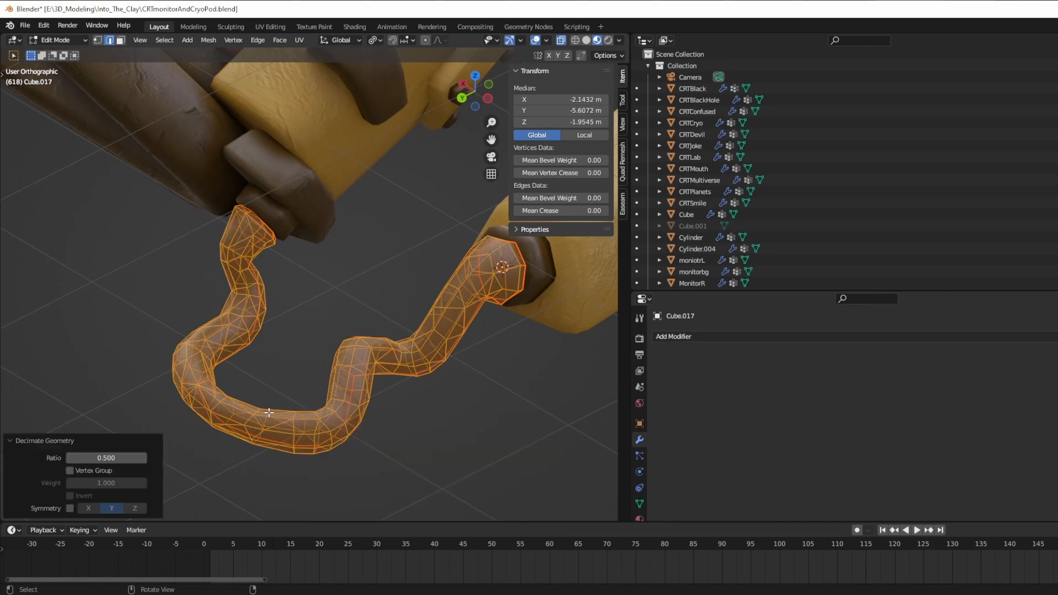
{"action": "key", "text": "Tab"}
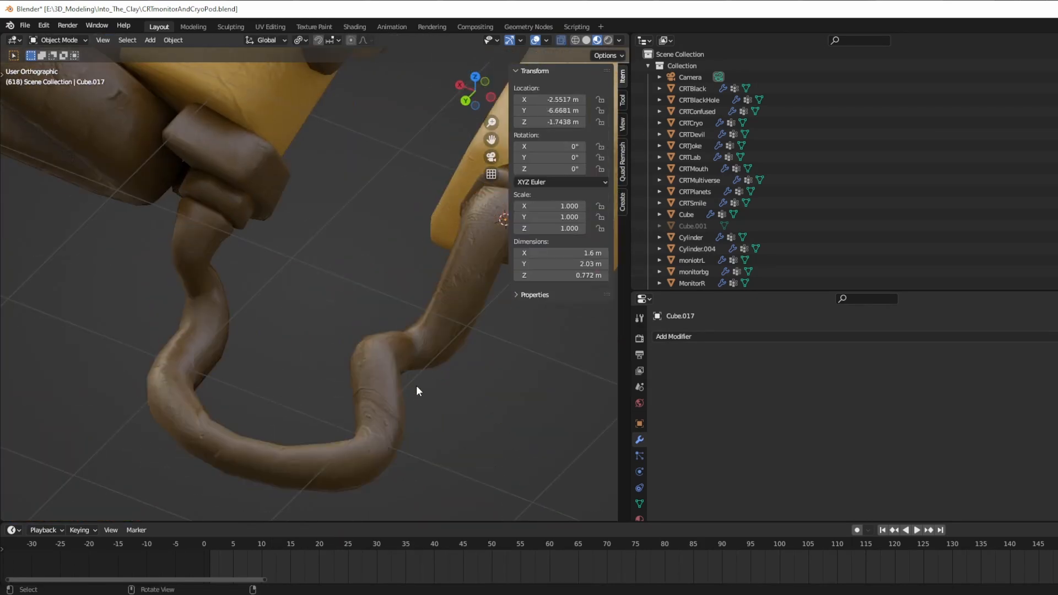
{"action": "key", "text": "Tab"}
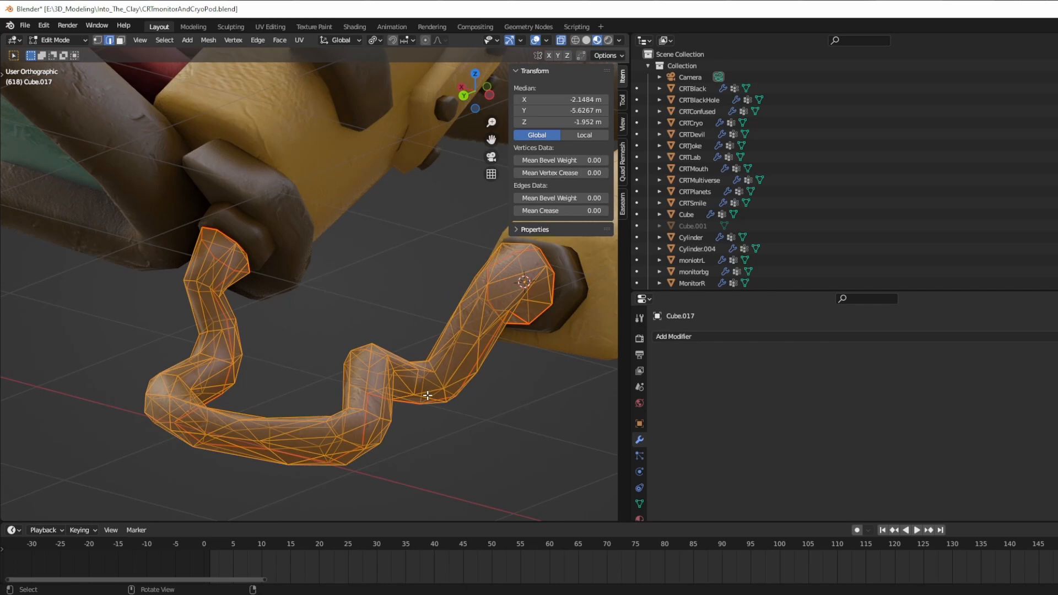
{"action": "key", "text": "Tab"}
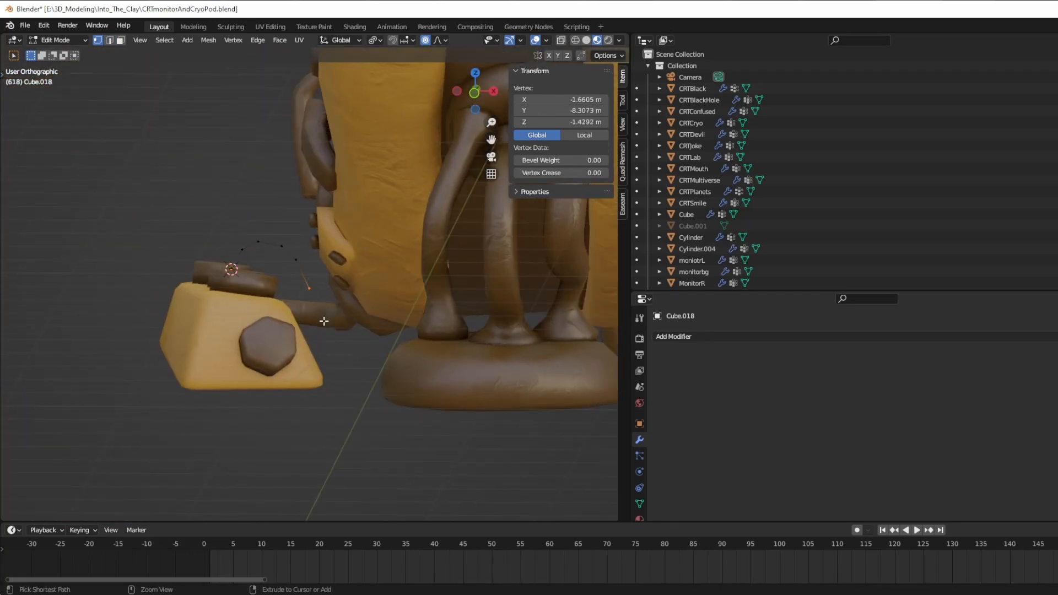
{"action": "key", "text": "Tab"}
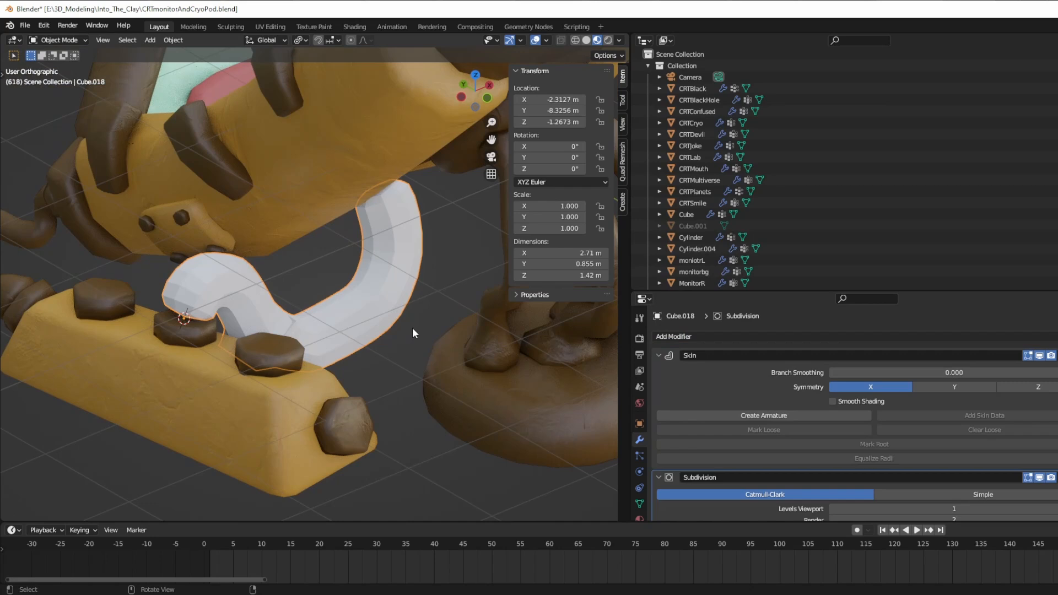
{"action": "key", "text": "Tab"}
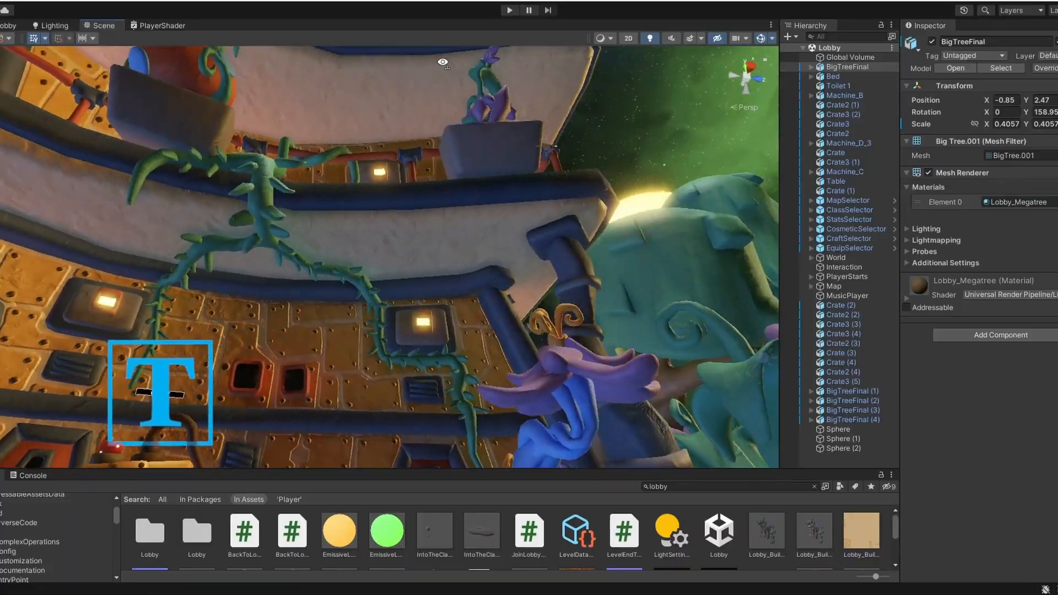
- Enter Play mode in the Unity editor to run the lobby game
{"action": "scroll", "scroll_direction": "down", "scroll_amount": 3}
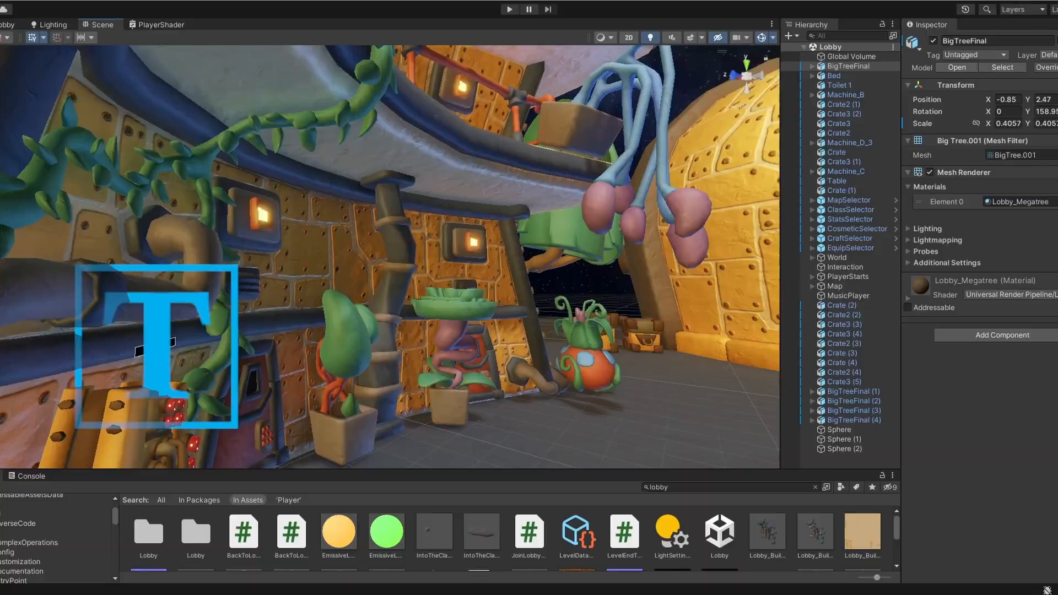
{"action": "left_click", "coordinate": [509, 9]}
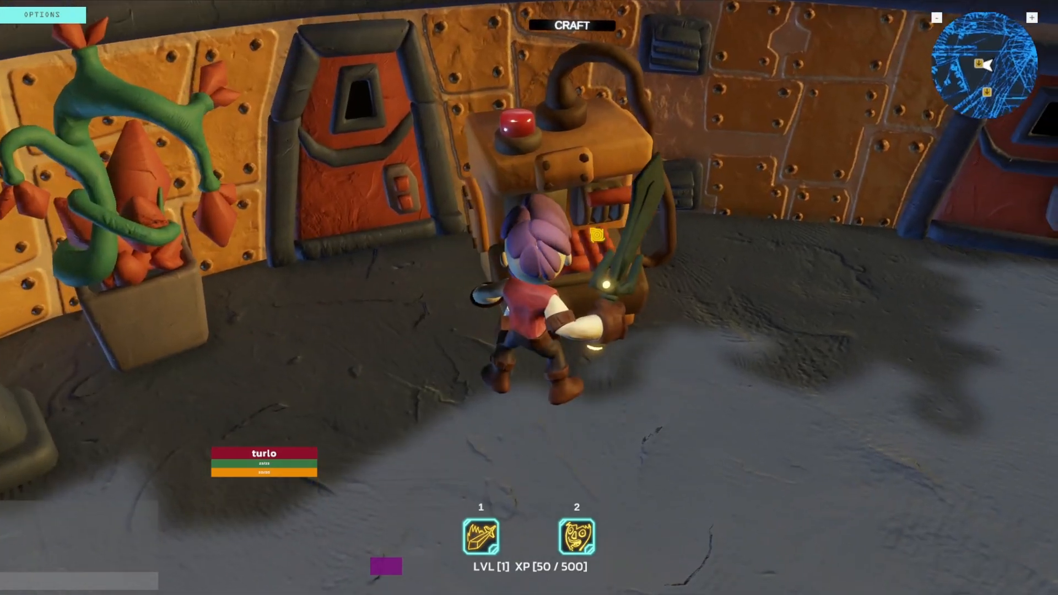
- At the crafting station, put DRAGON_RED and PEACH clay in the first two sword slots
{"action": "left_click", "coordinate": [571, 26]}
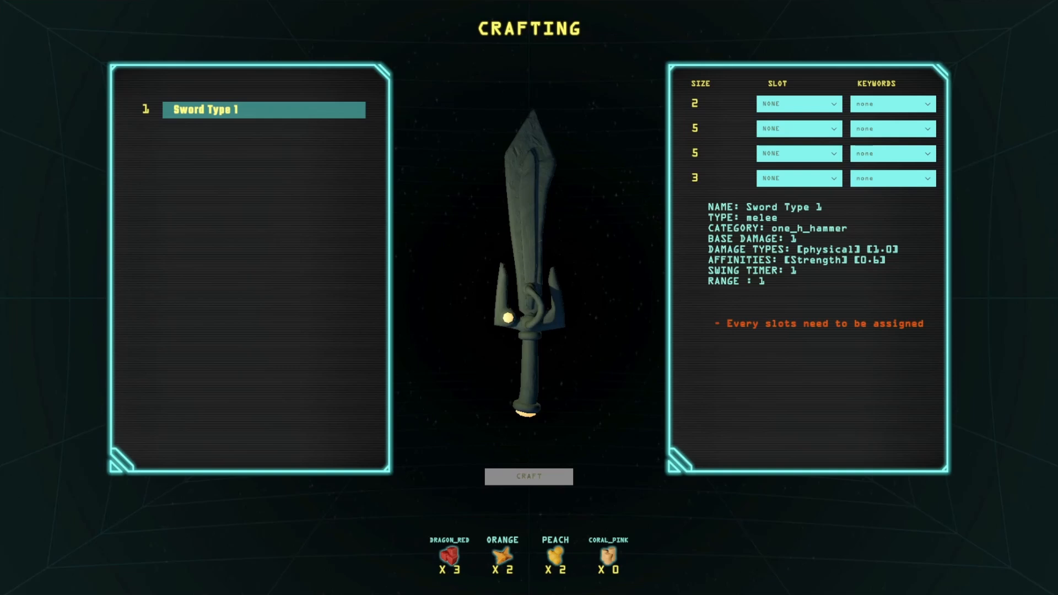
{"action": "left_click", "coordinate": [799, 103]}
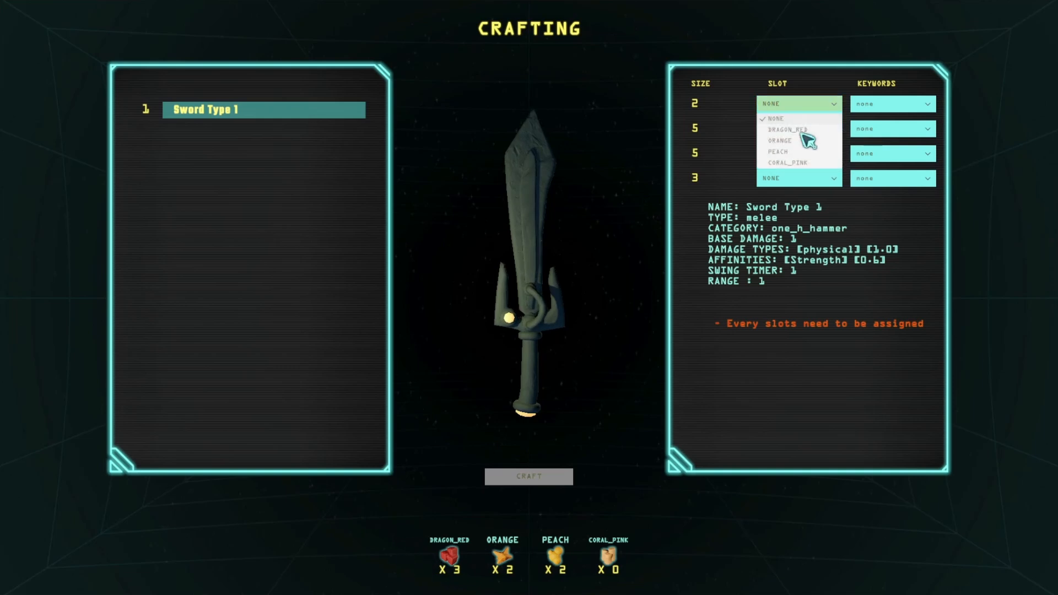
{"action": "left_click", "coordinate": [784, 130]}
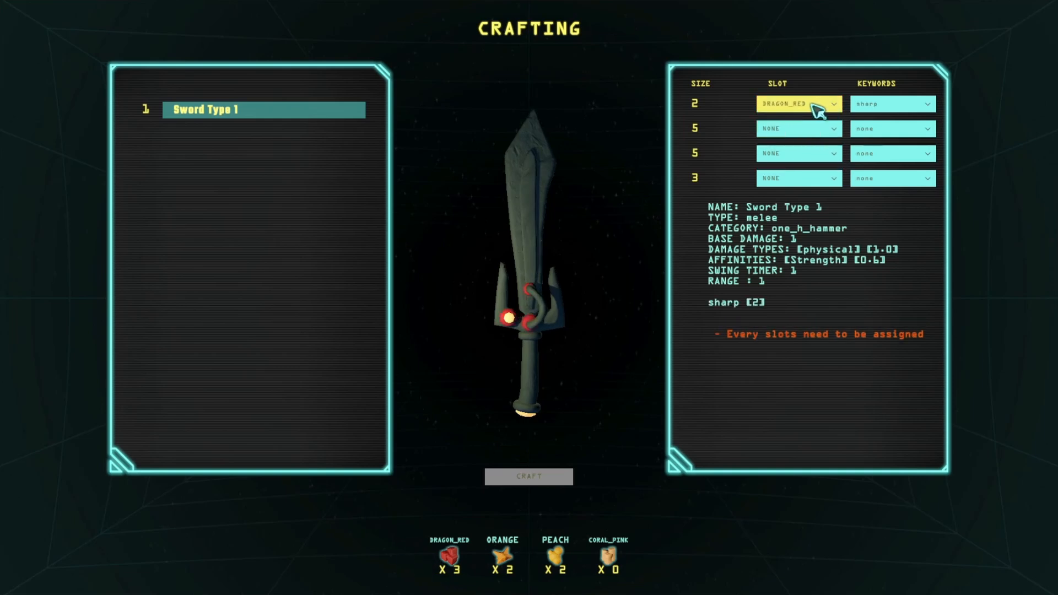
{"action": "left_click", "coordinate": [799, 129]}
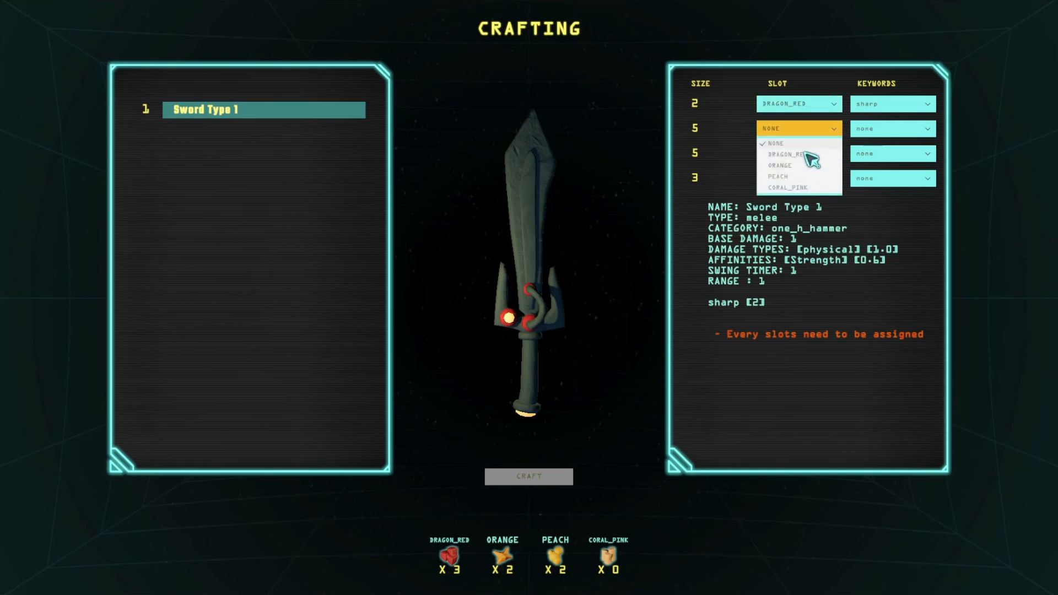
{"action": "left_click", "coordinate": [783, 153]}
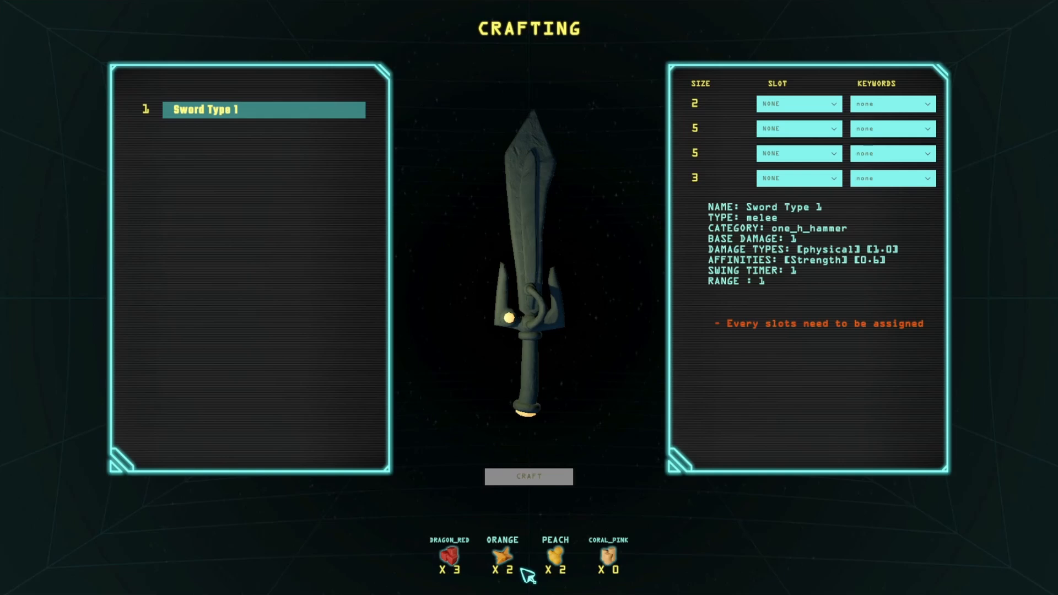
{"action": "mouse_move", "coordinate": [609, 557]}
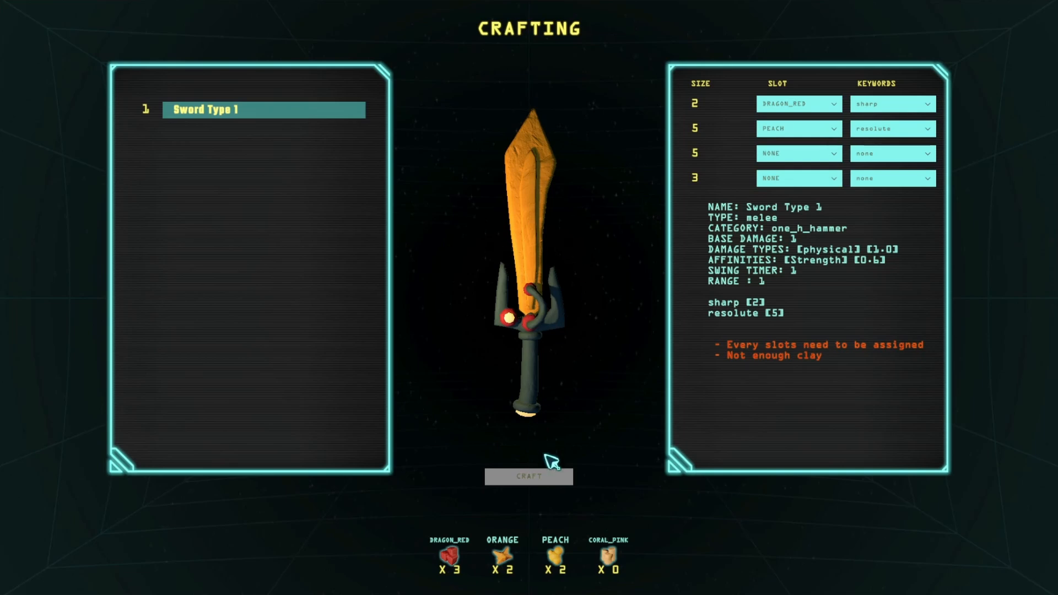
{"action": "mouse_move", "coordinate": [751, 377]}
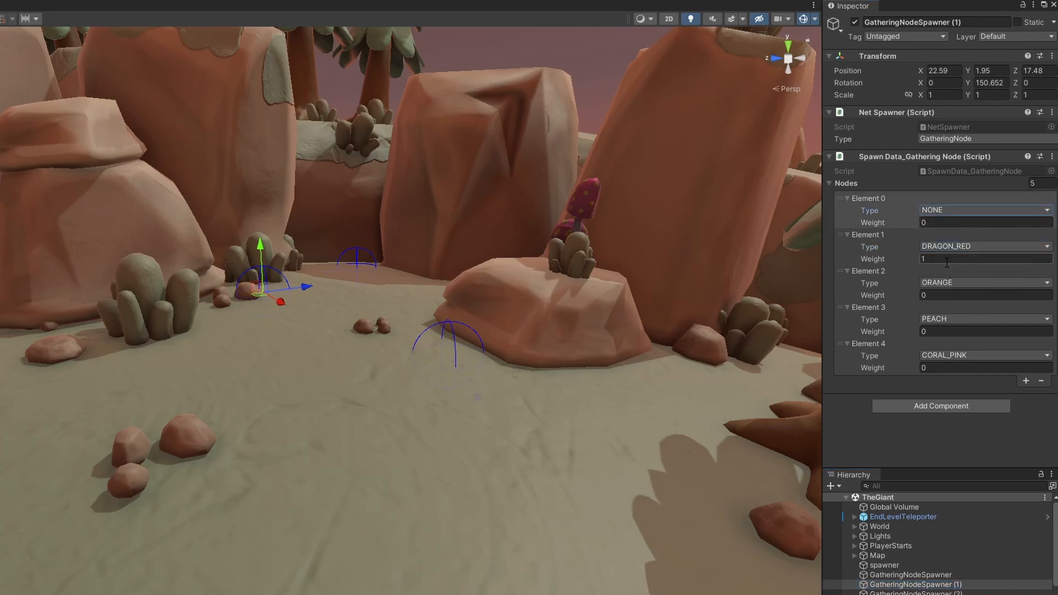
- Edit the DRAGON_RED spawn weight and start the lobby game again
{"action": "left_click", "coordinate": [986, 259]}
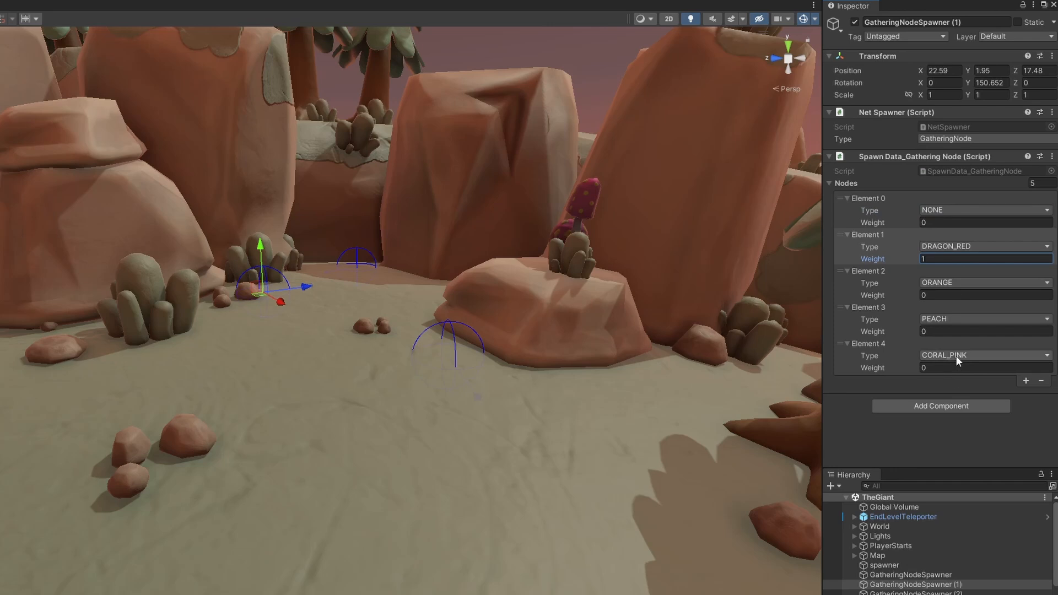
{"action": "left_click", "coordinate": [911, 592]}
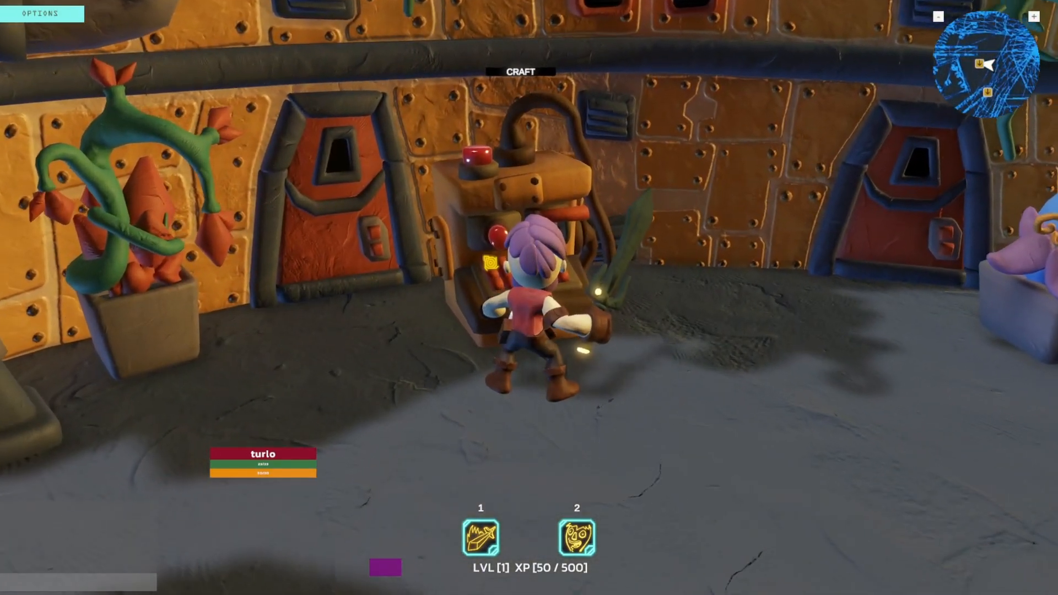
- Fill slots with ORANGE, DRAGON_RED, ORANGE, keeping resolute as the fourth slot's keyword
{"action": "left_click", "coordinate": [519, 71]}
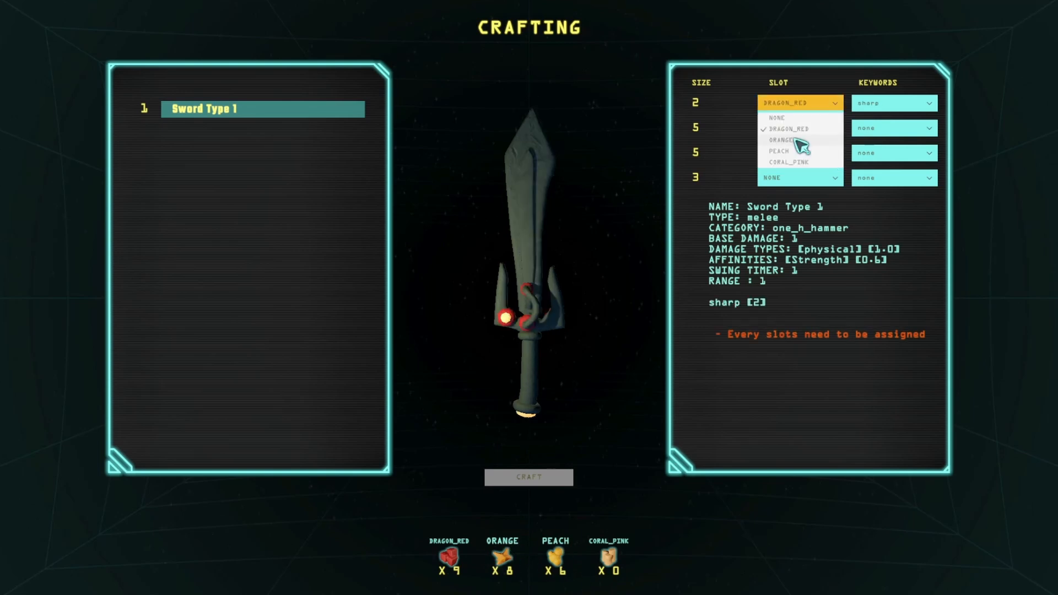
{"action": "left_click", "coordinate": [782, 141]}
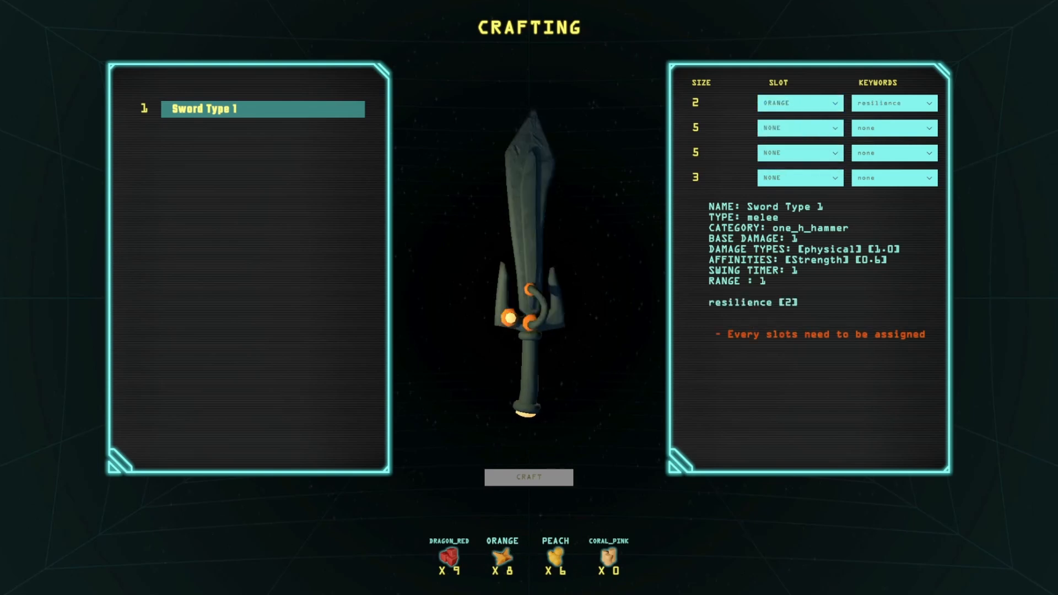
{"action": "left_click", "coordinate": [799, 127]}
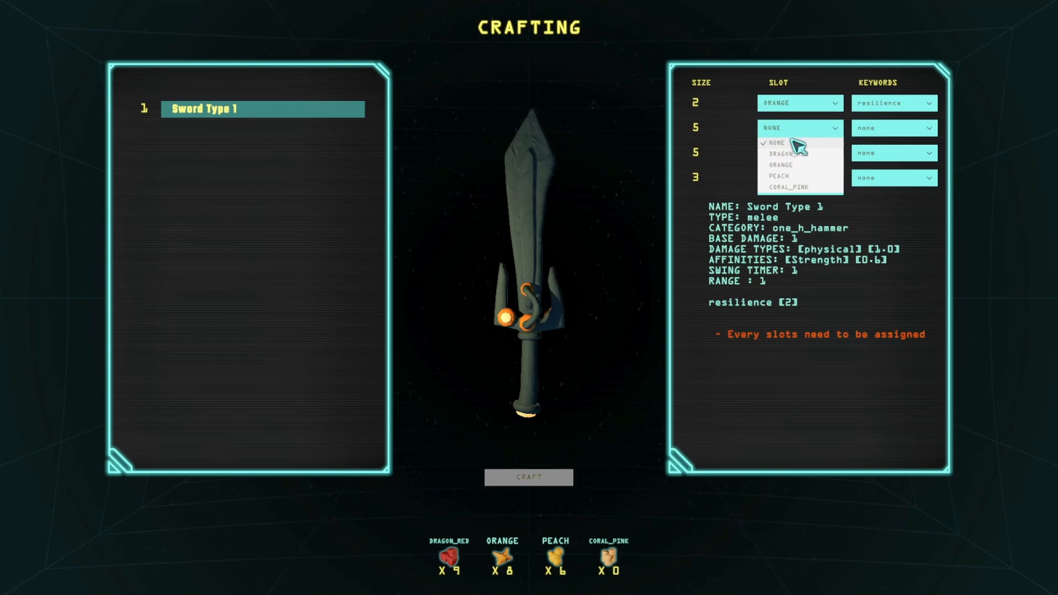
{"action": "left_click", "coordinate": [783, 153]}
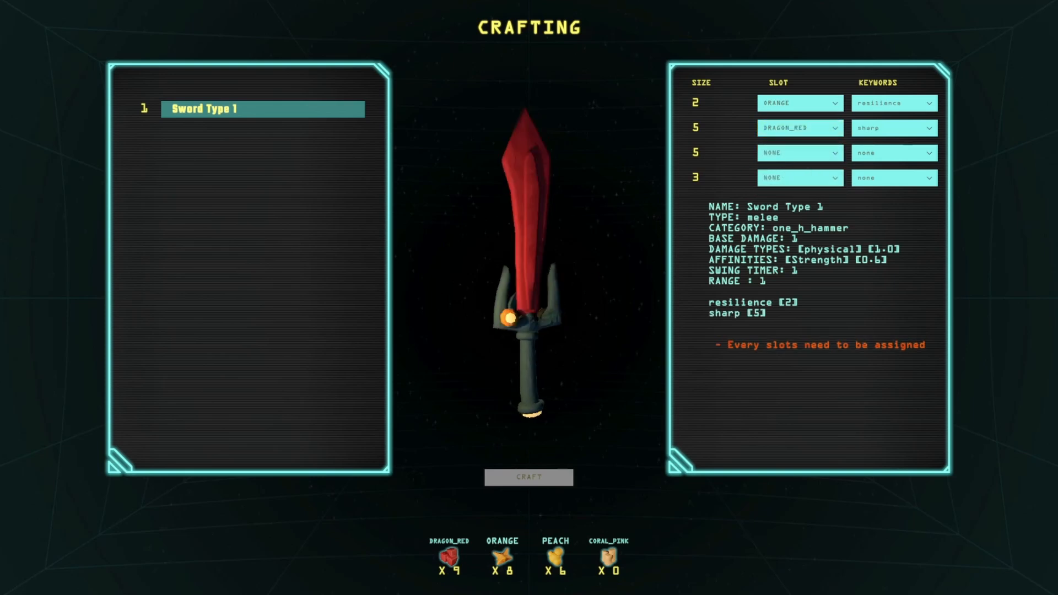
{"action": "left_click", "coordinate": [800, 153]}
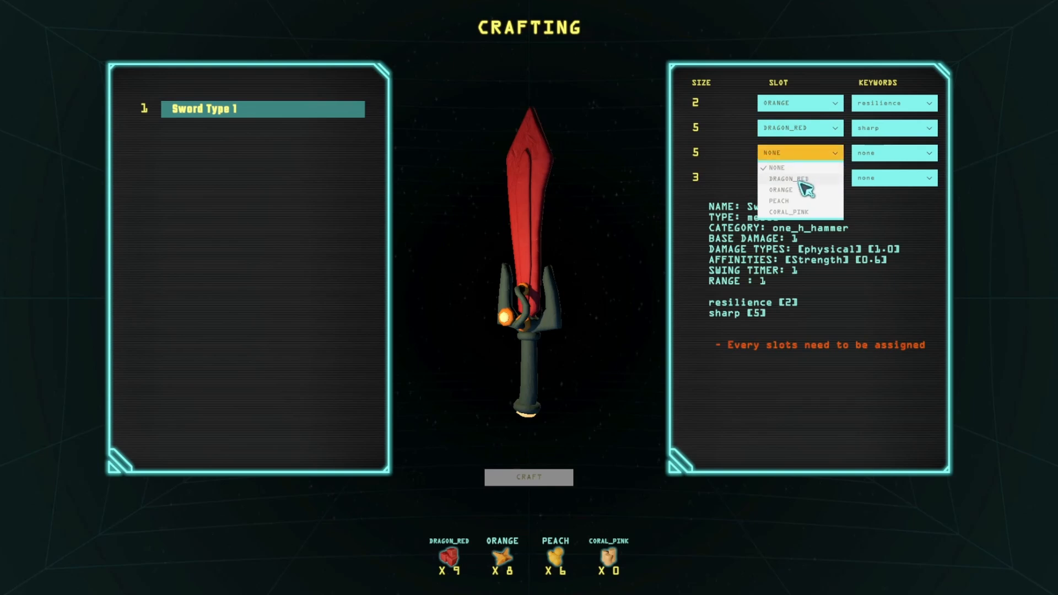
{"action": "left_click", "coordinate": [779, 191]}
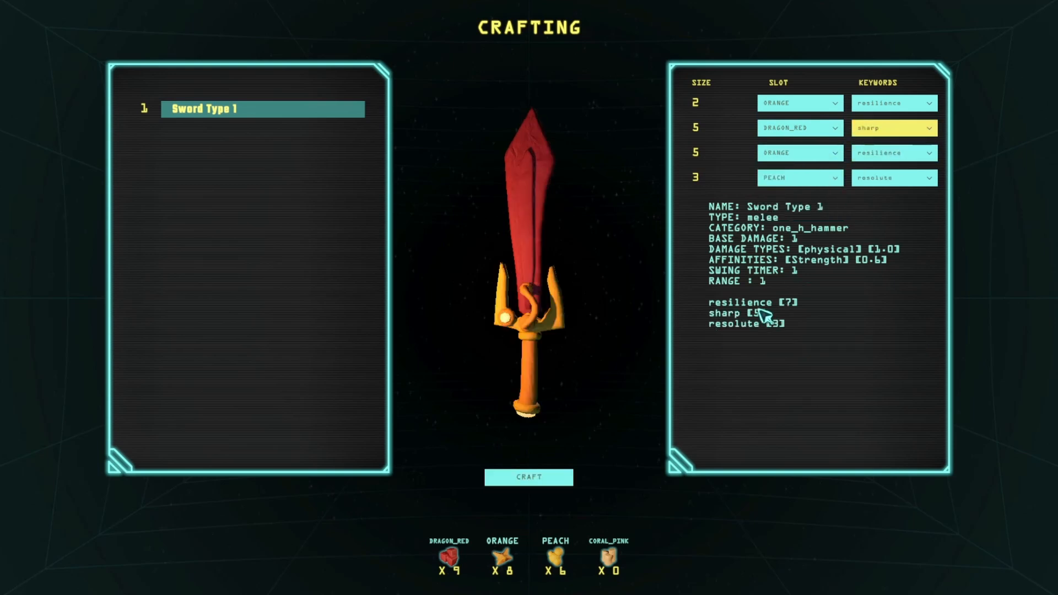
{"action": "left_click", "coordinate": [893, 153]}
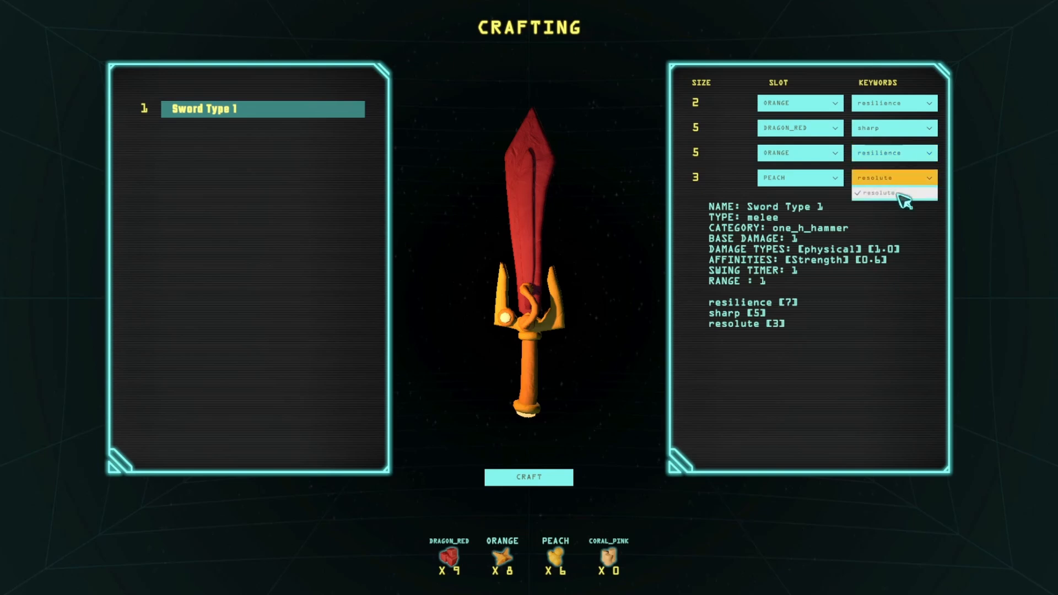
{"action": "left_click", "coordinate": [881, 195]}
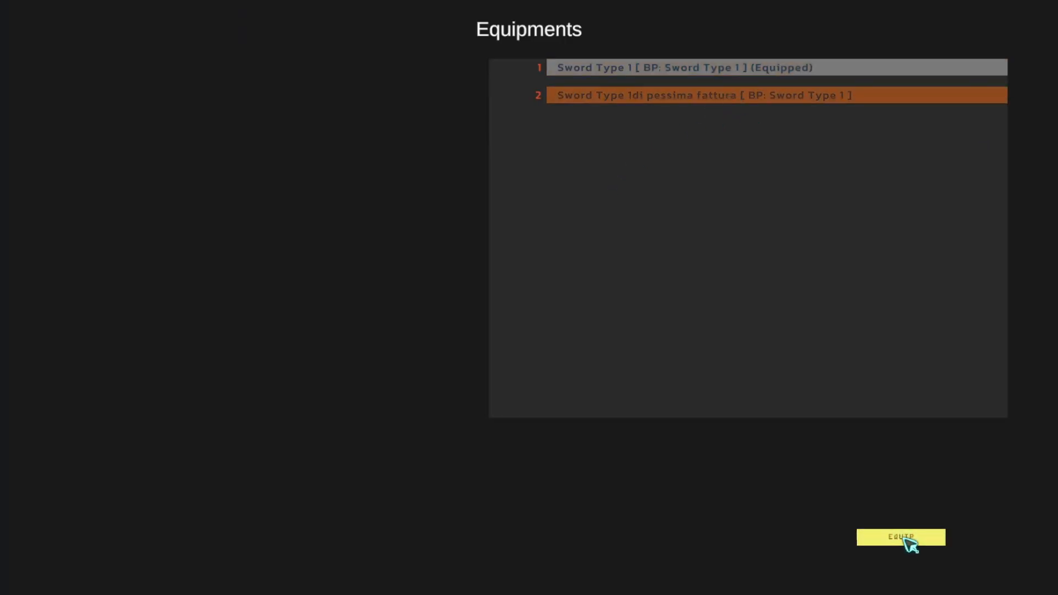
- Equip the second Sword Type 1 entry in place of the original sword
{"action": "left_click", "coordinate": [900, 537]}
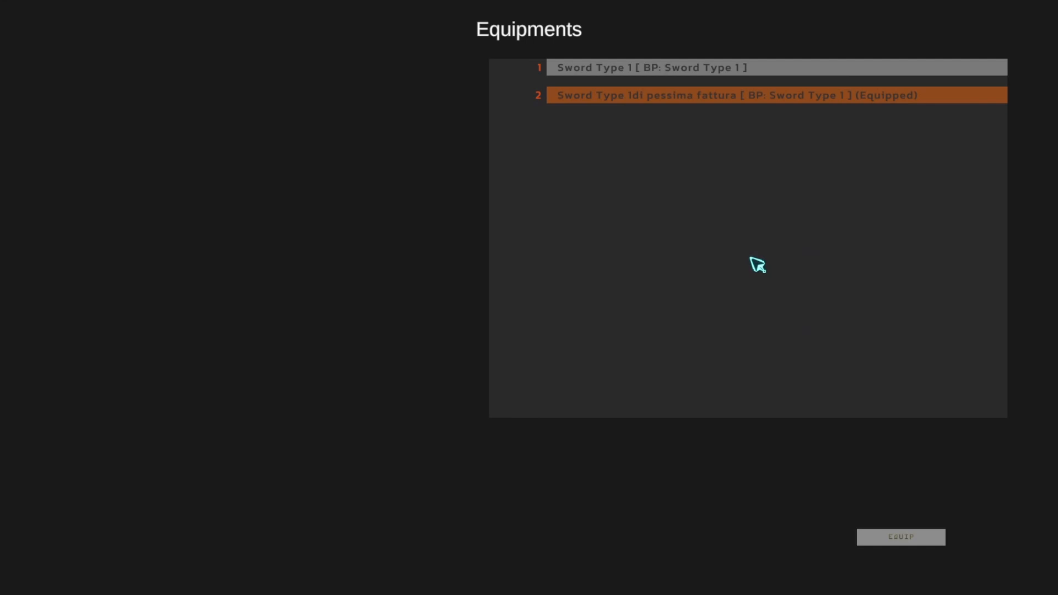